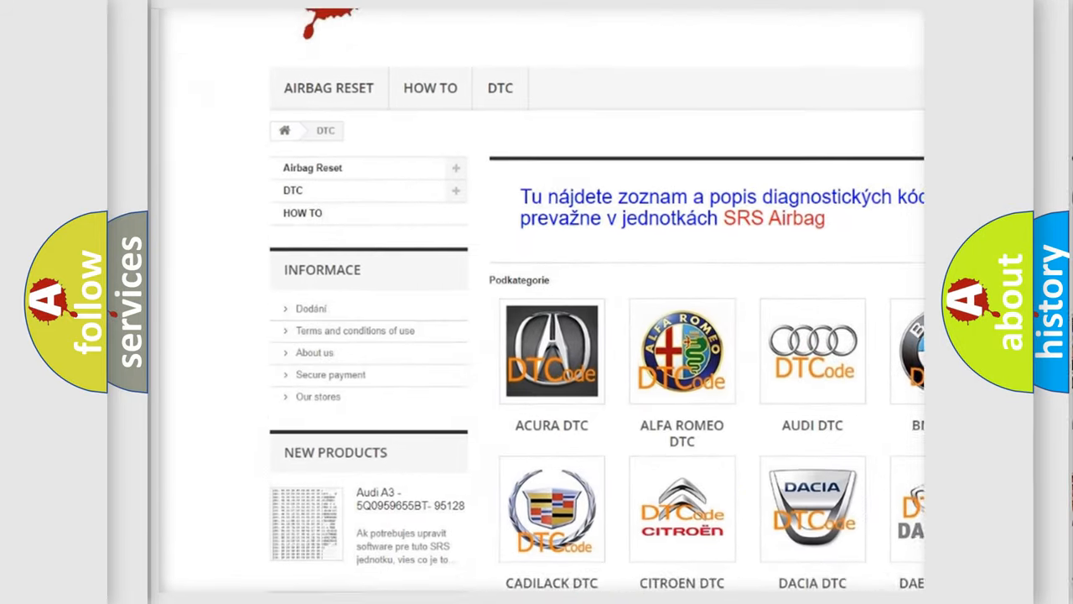
scroll(down, 3)
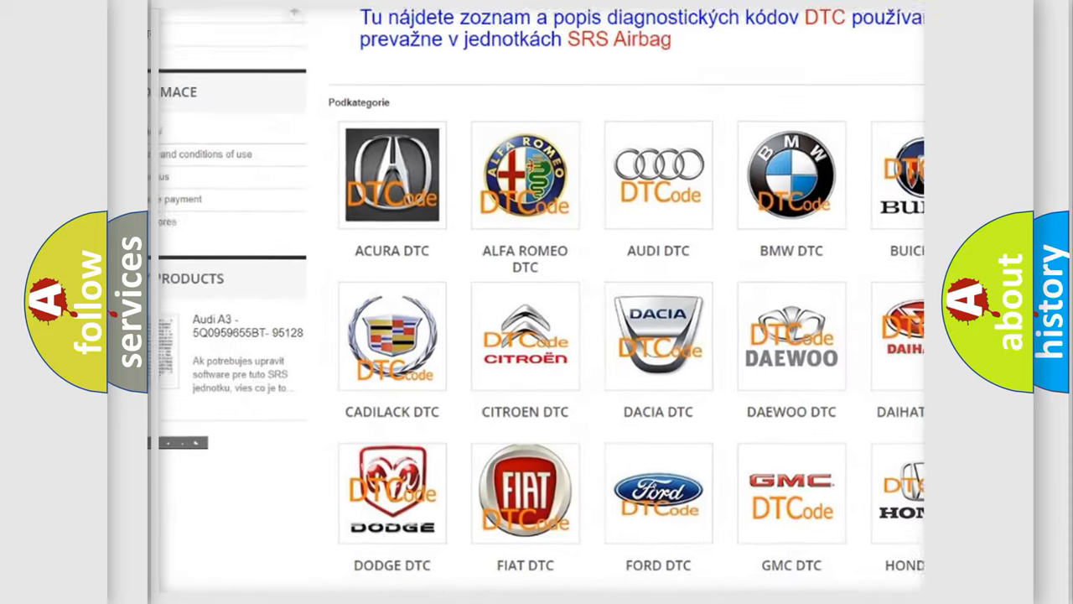
scroll(down, 3)
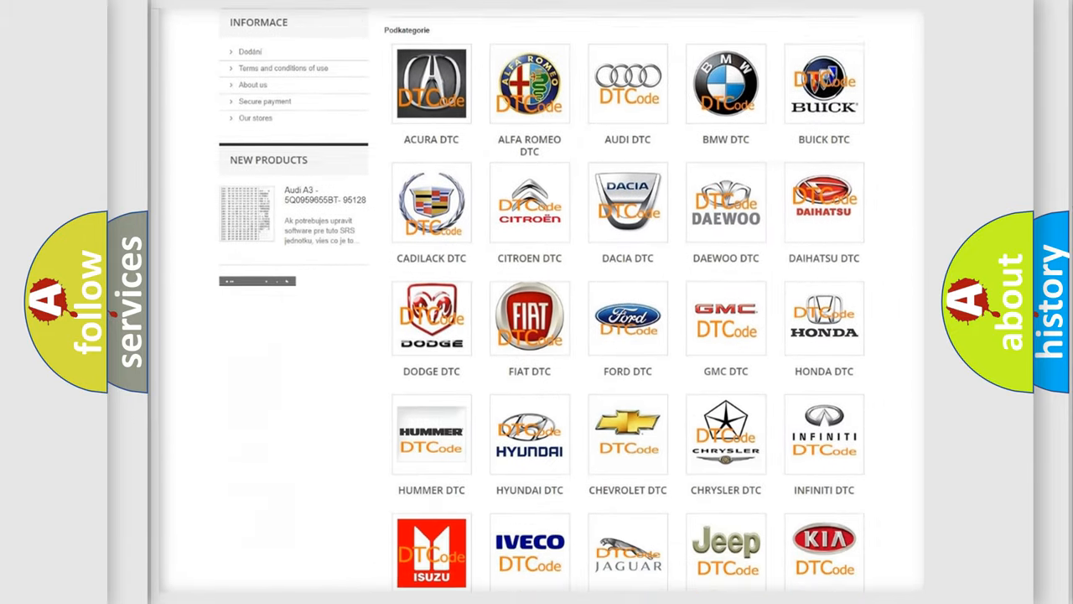
scroll(down, 3)
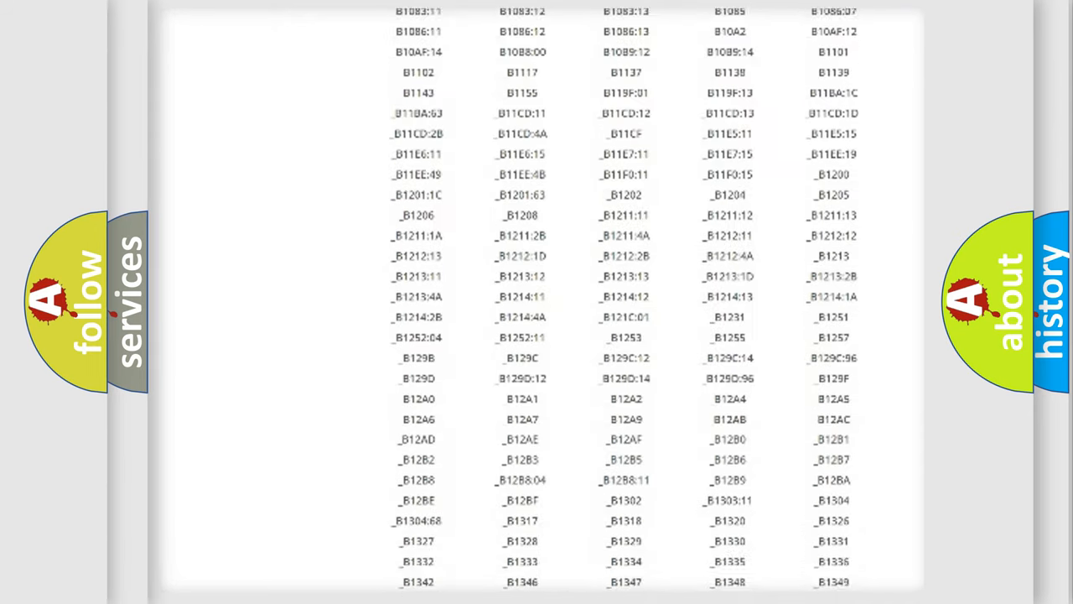
scroll(down, 3)
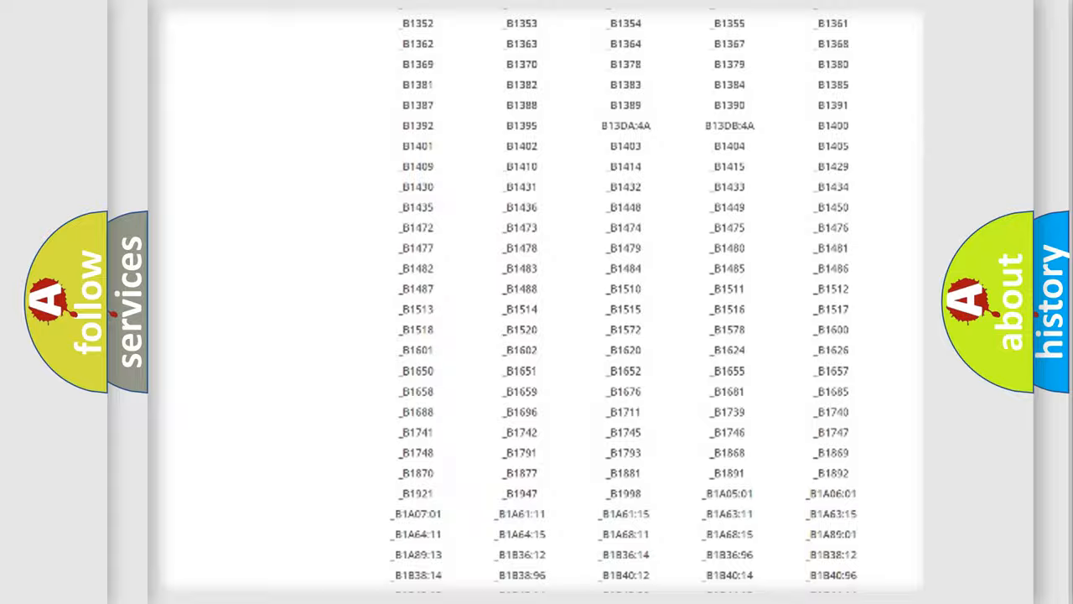